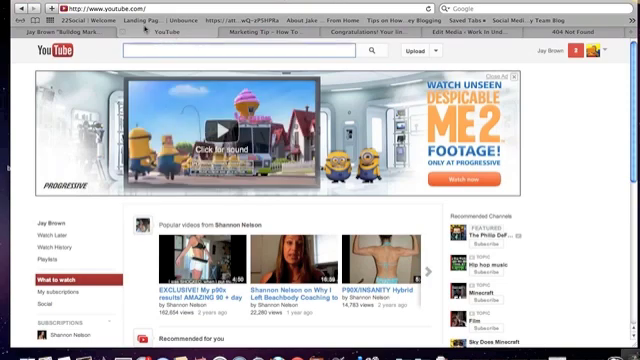
mouse_move(285, 66)
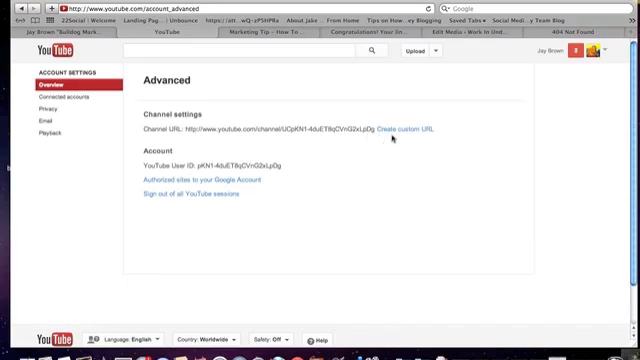
mouse_move(399, 135)
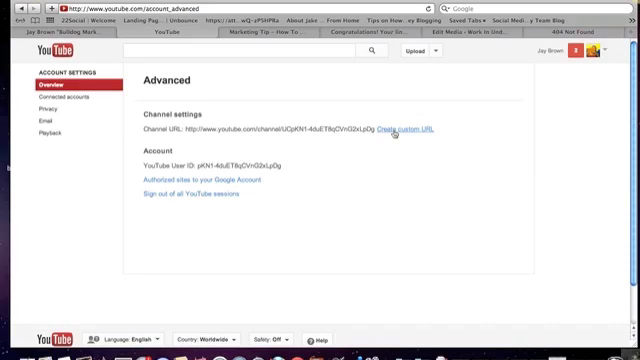
- Start a custom channel URL and enter 'jaybrownlive' as the proposed name
left_click(394, 131)
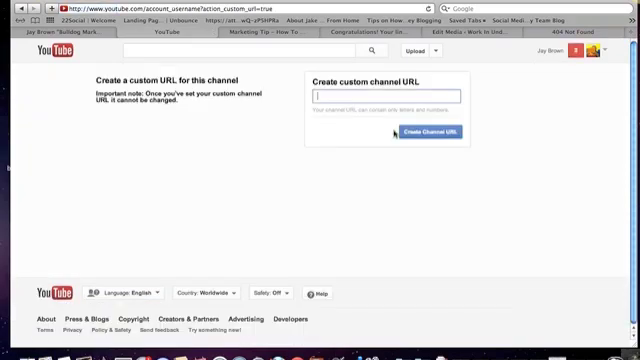
type("ja")
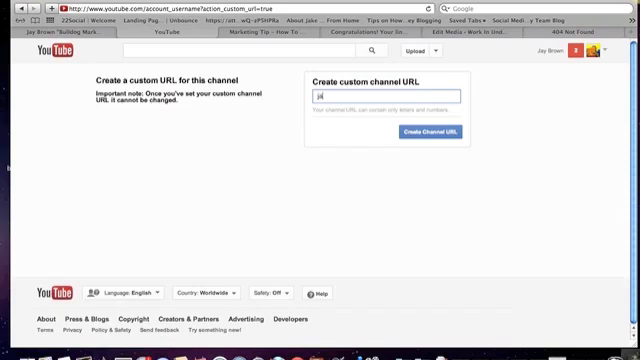
type("jaybrownlive")
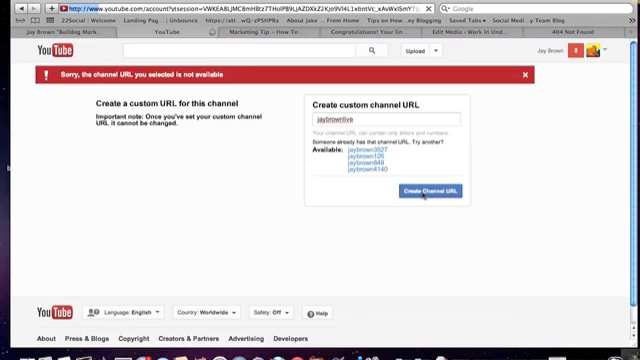
- Confirm 'jaybrownlive' to create the channel URL youtube.com/user/jaybrownlive
left_click(438, 189)
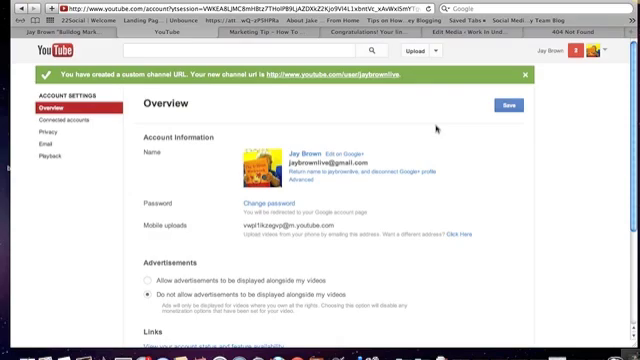
mouse_move(437, 128)
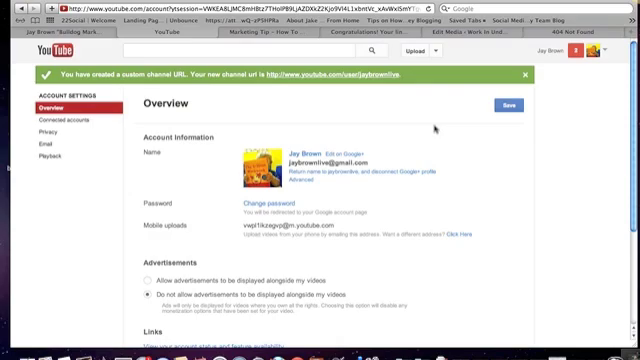